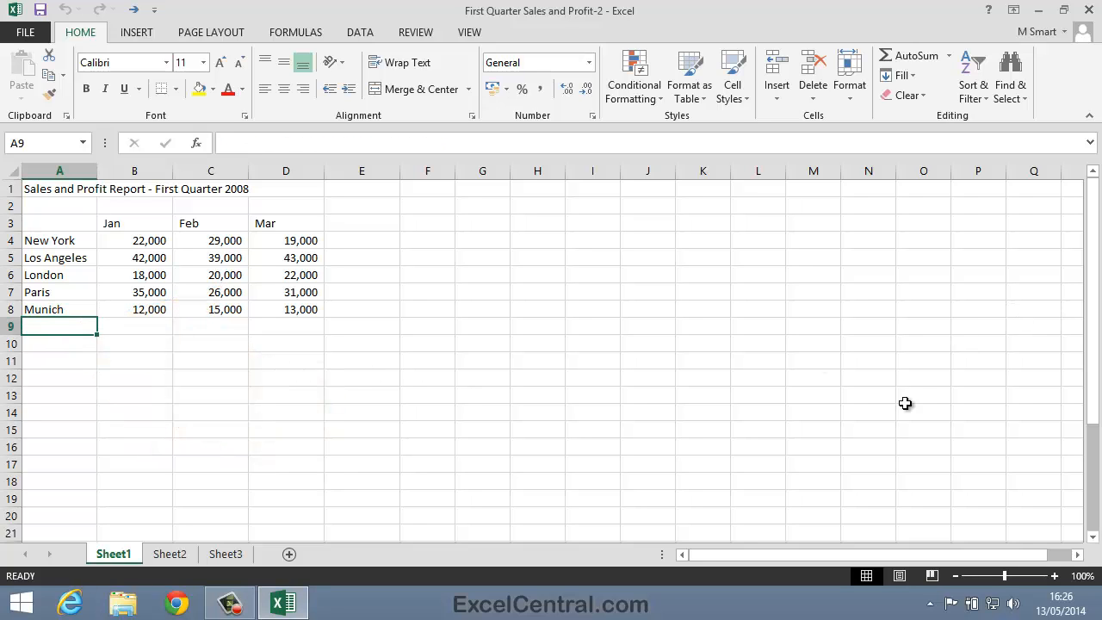
mouse_move(902, 413)
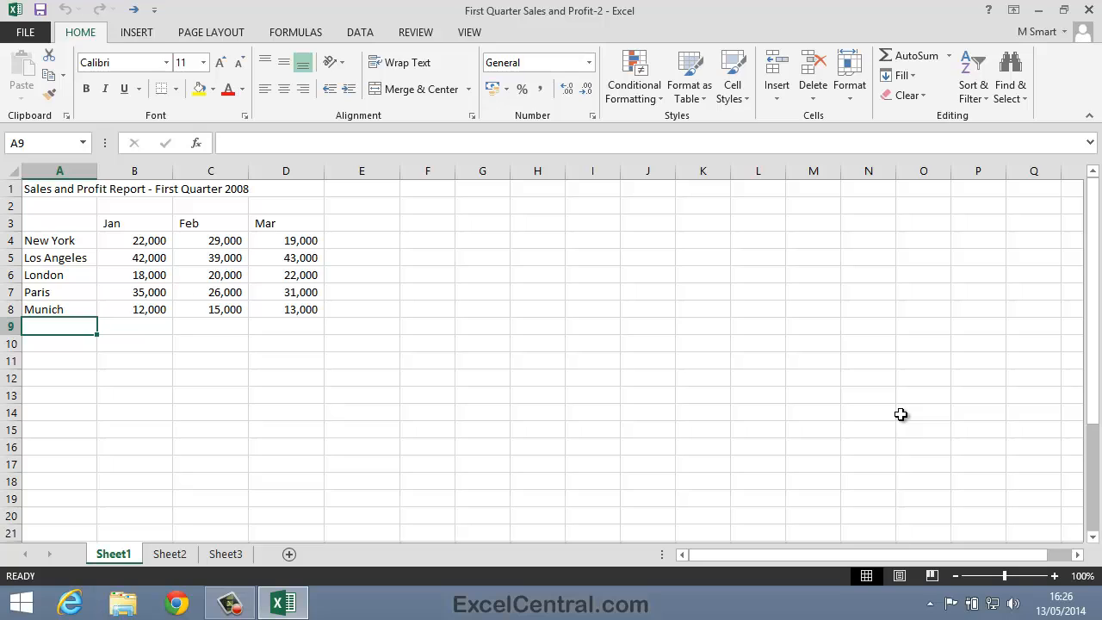
Step: Enter the label Total in A9 and move across to B9
text(Tot)
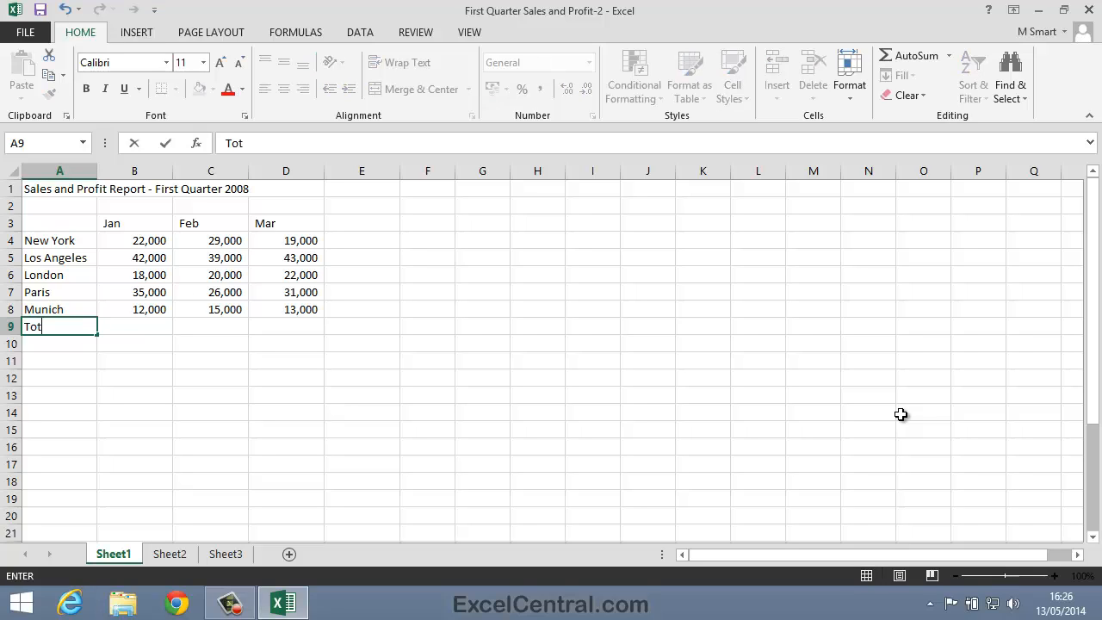
text(al)
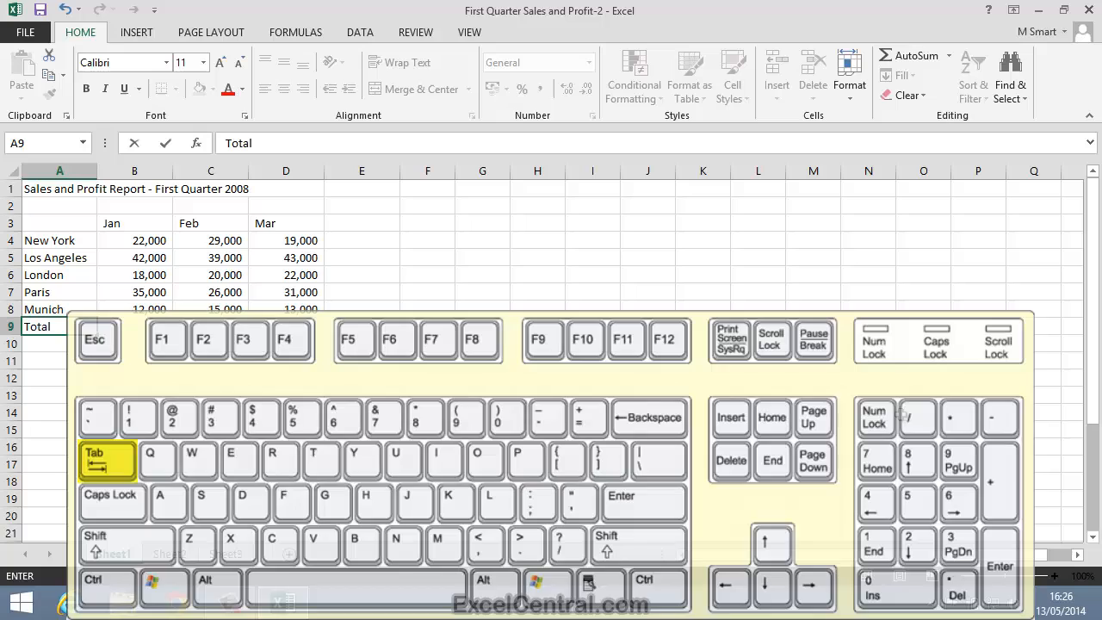
key(Tab)
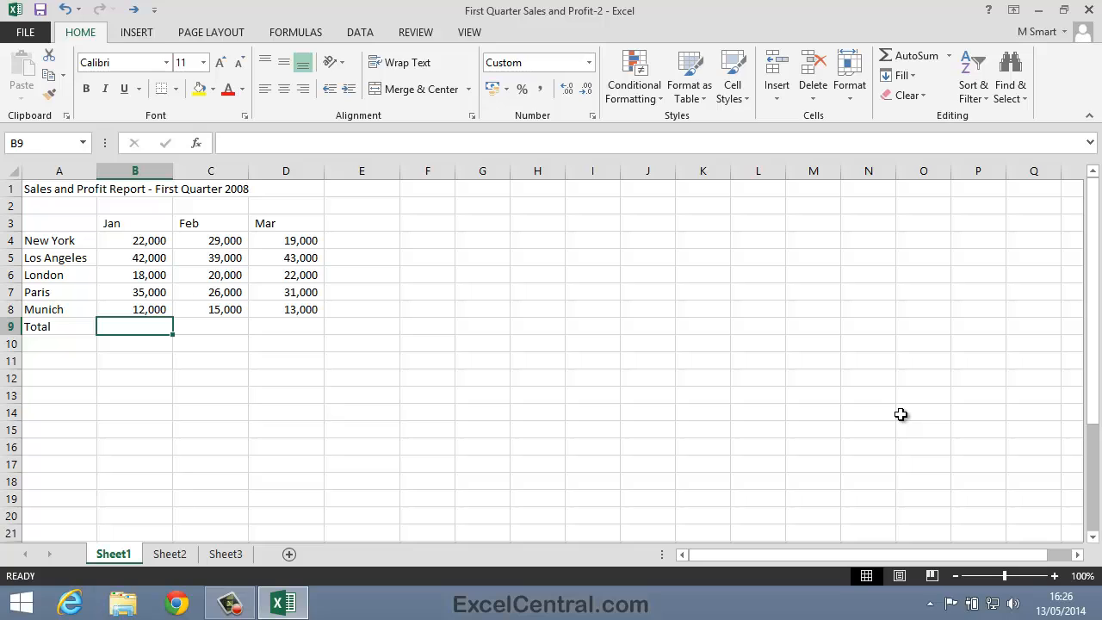
mouse_move(392, 341)
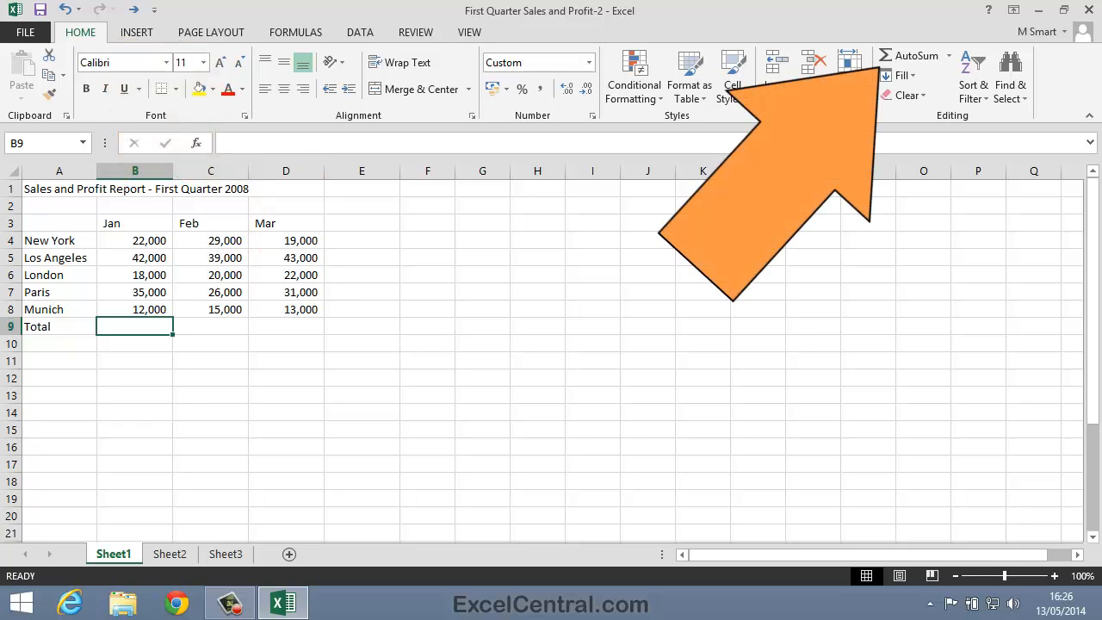
Step: AutoSum the January figures into B9, giving 129,000
click(915, 55)
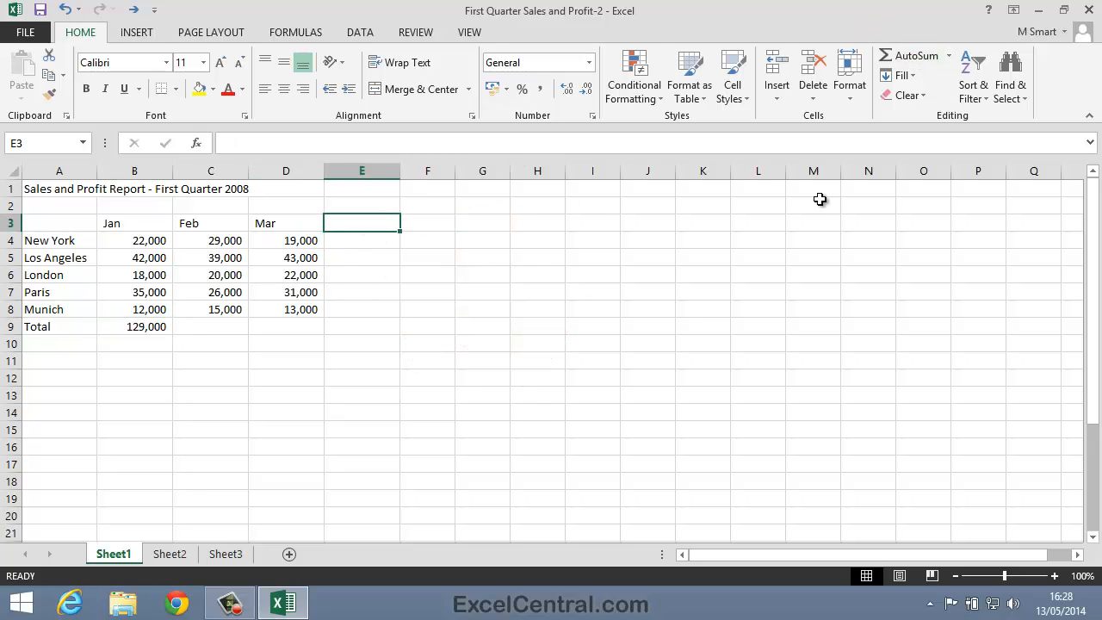
Step: Enter the heading Total in E3 beside the Mar column
text(Total)
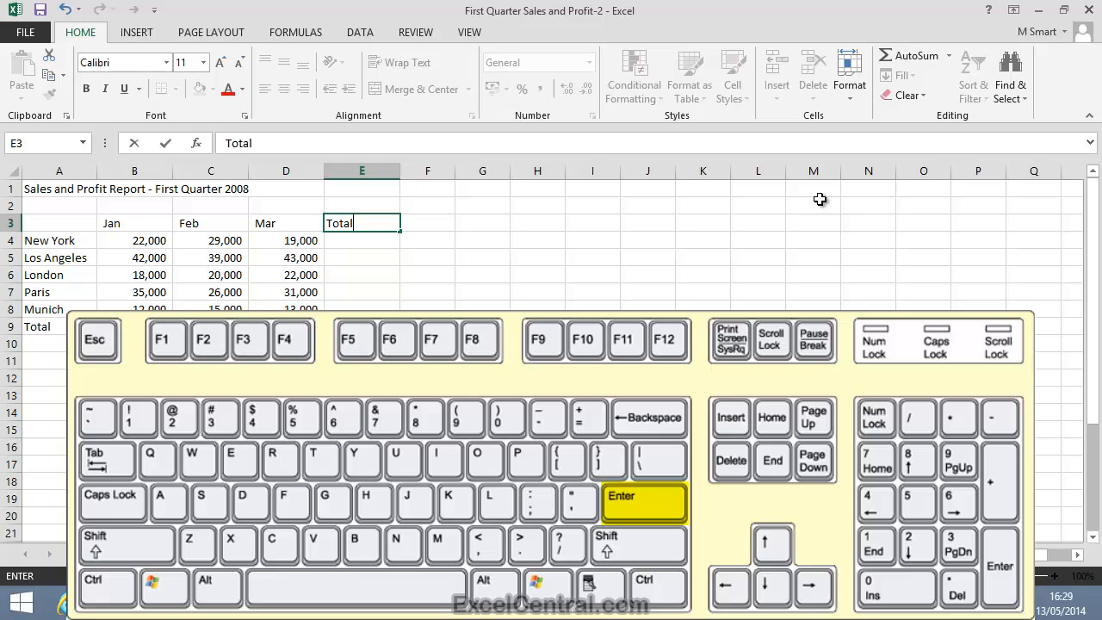
key(Enter)
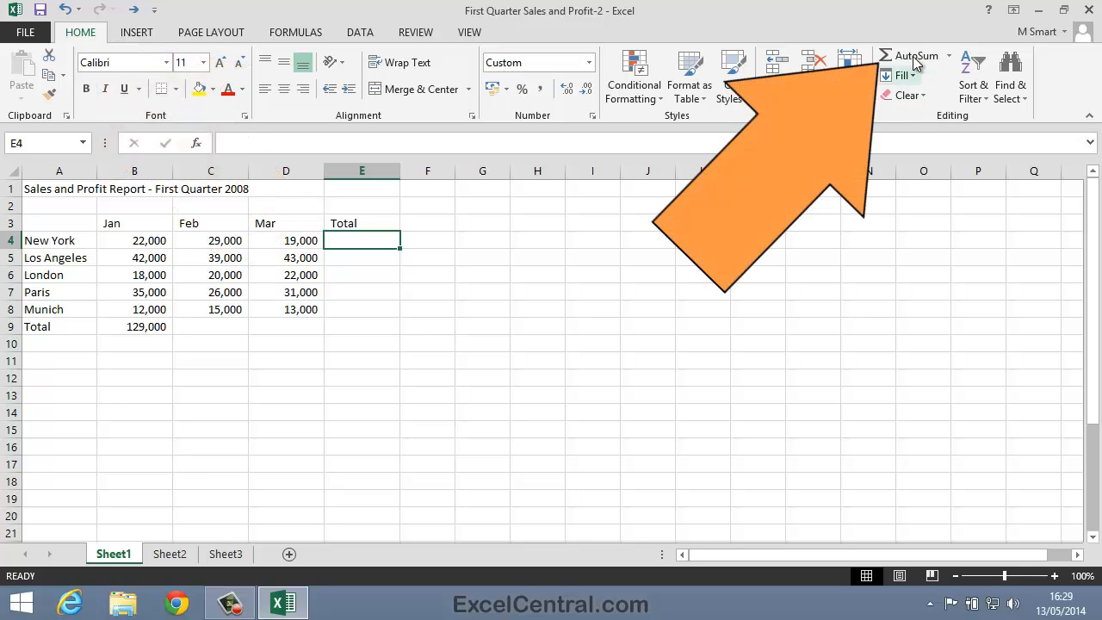
Step: AutoSum New York's three months (B4:D4) into E4, giving 70,000
click(917, 55)
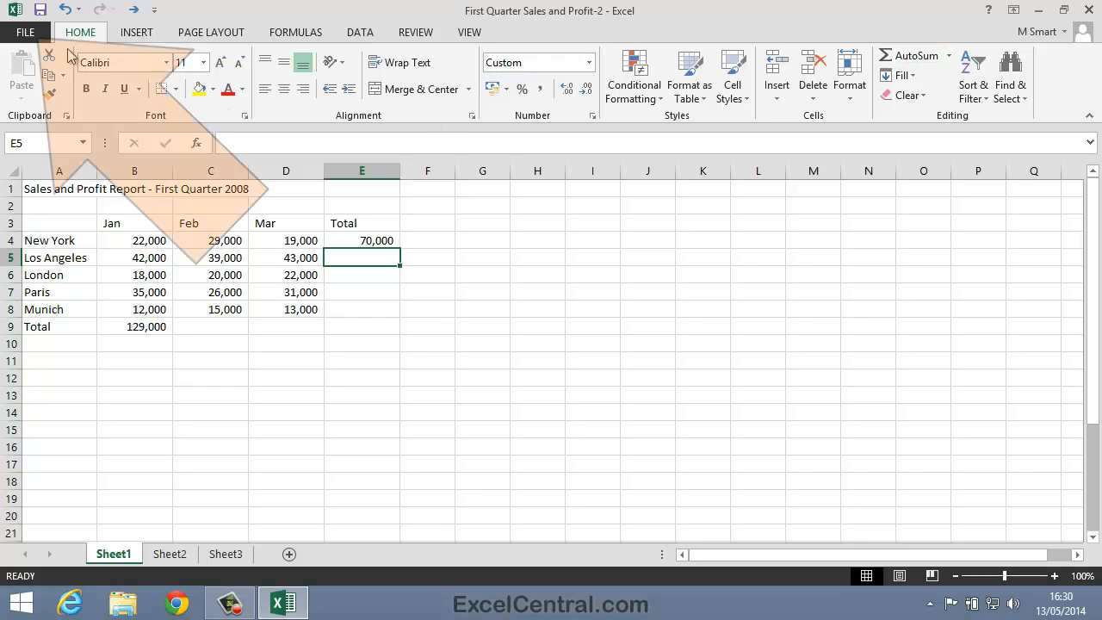
Step: Start Save As from the File menu, located on the Session 2 folder
click(25, 31)
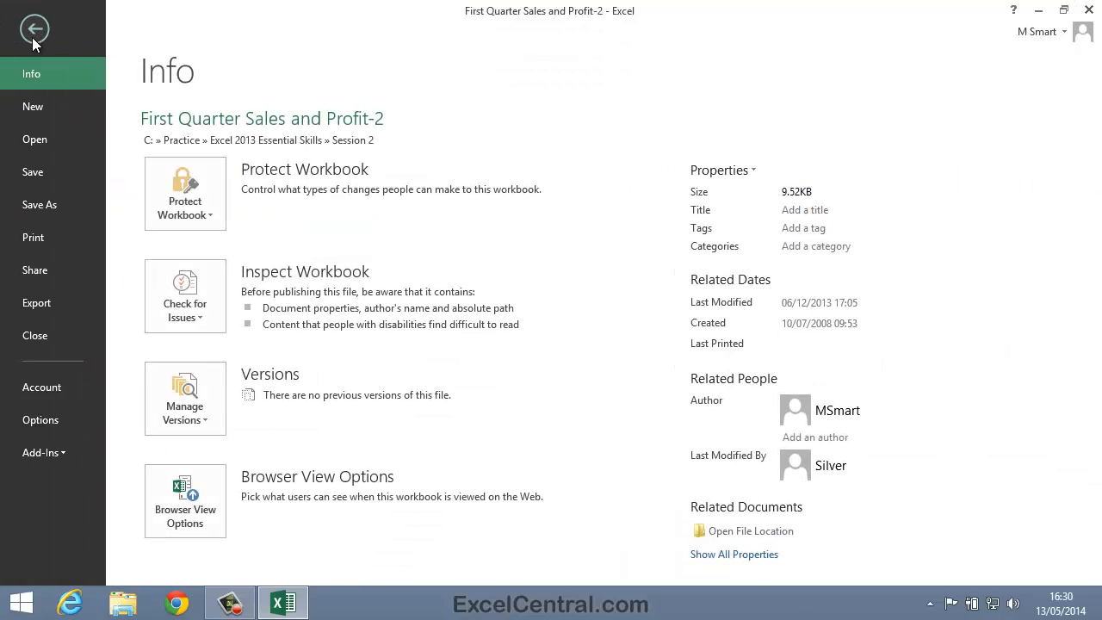
click(39, 203)
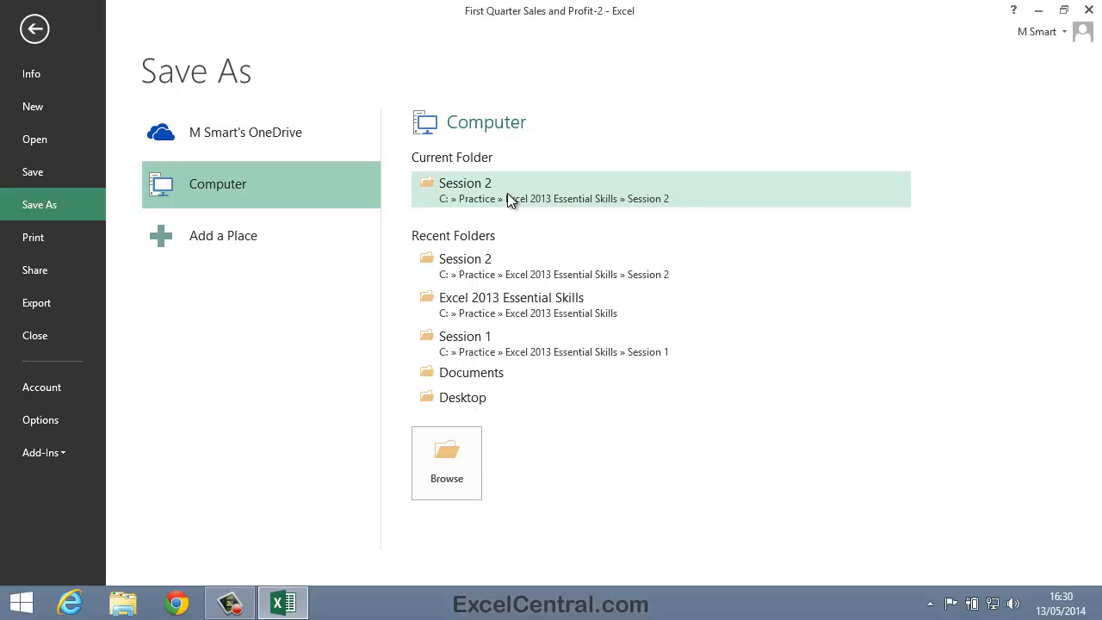
mouse_move(699, 241)
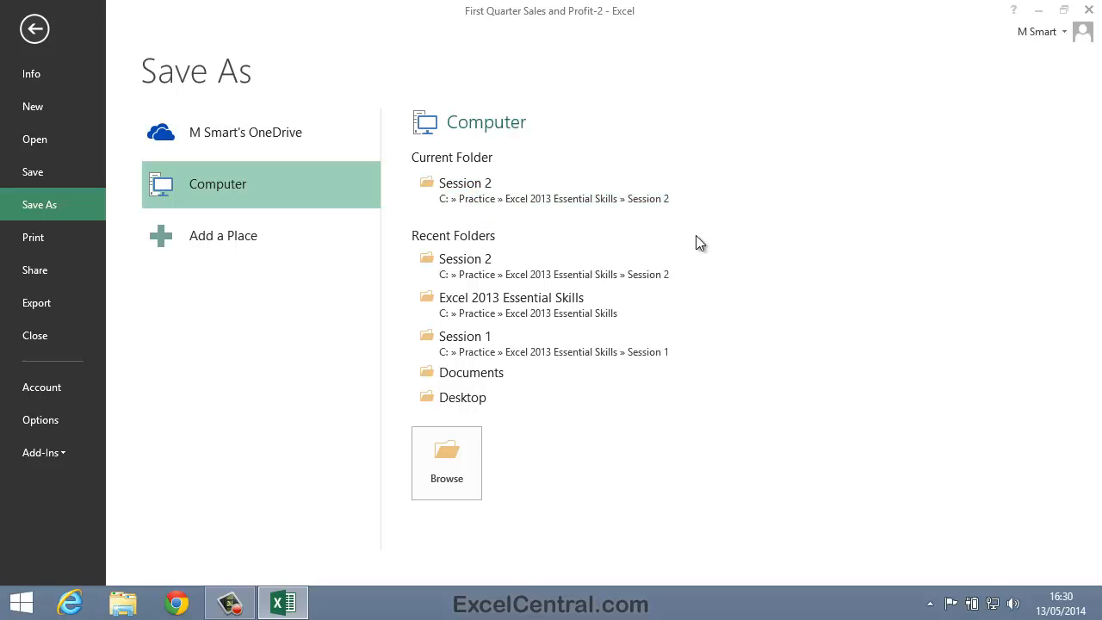
click(446, 462)
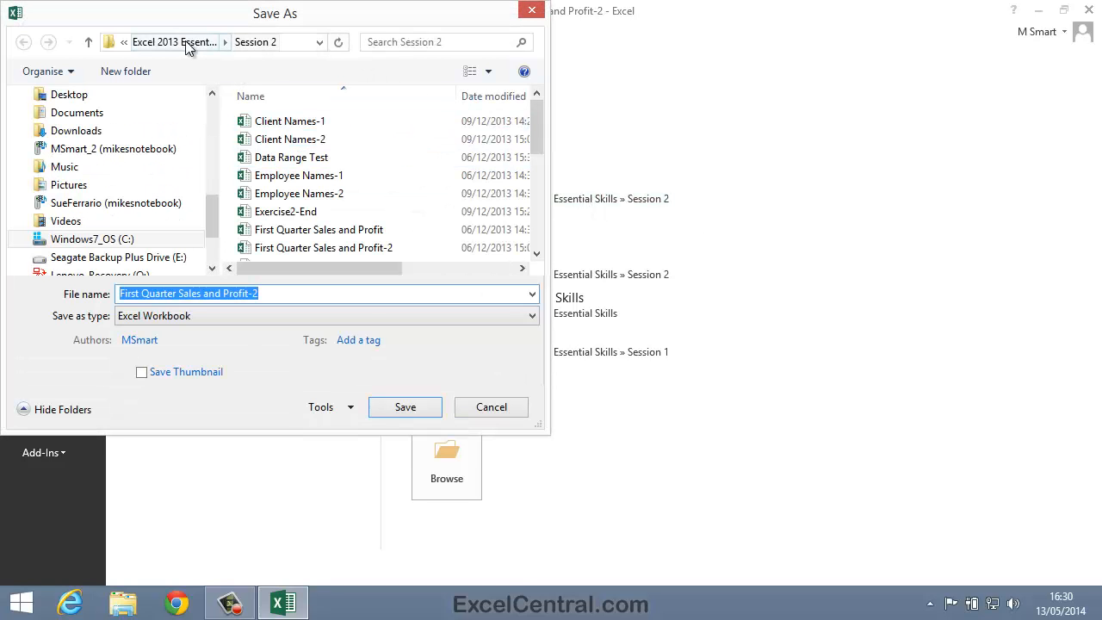
Step: Save the workbook in the parent folder as First Quarter Sales and Profit-3
click(172, 41)
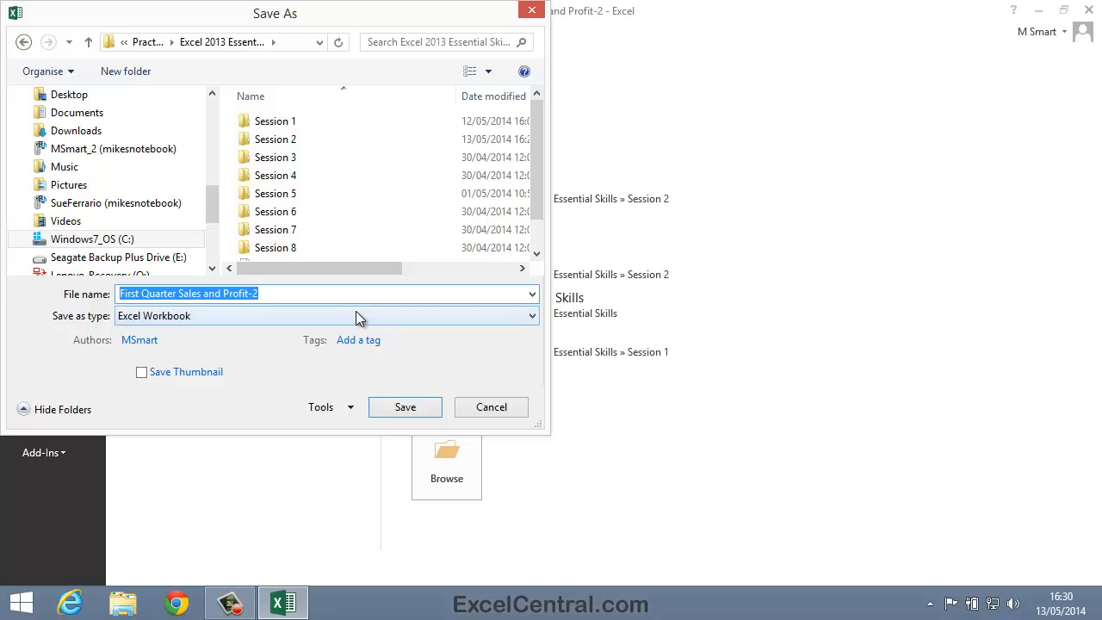
mouse_move(327, 317)
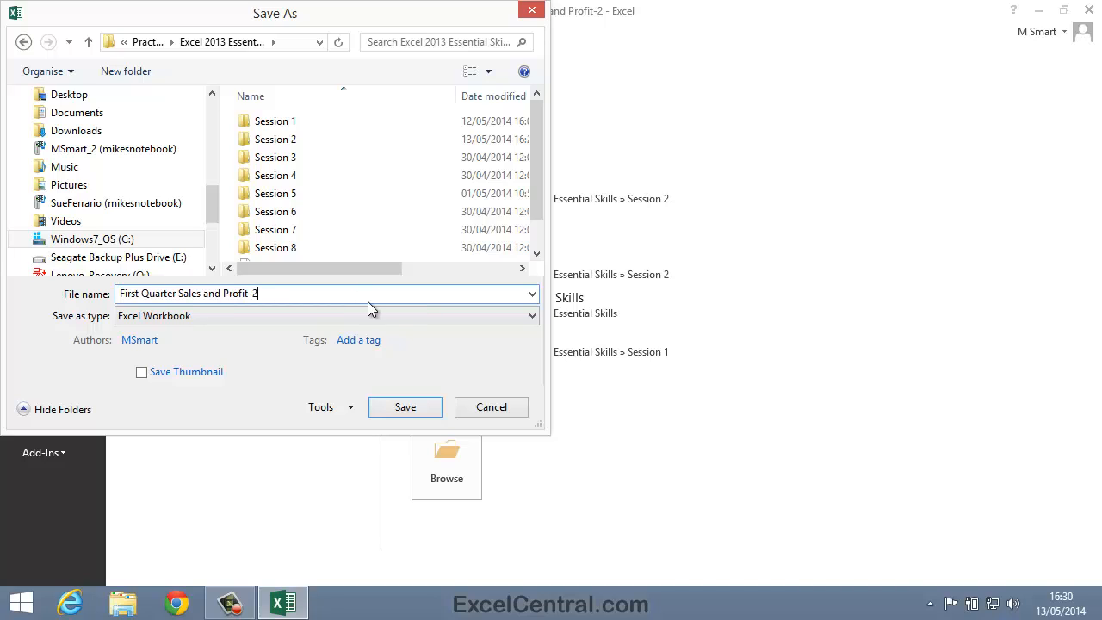
text(3)
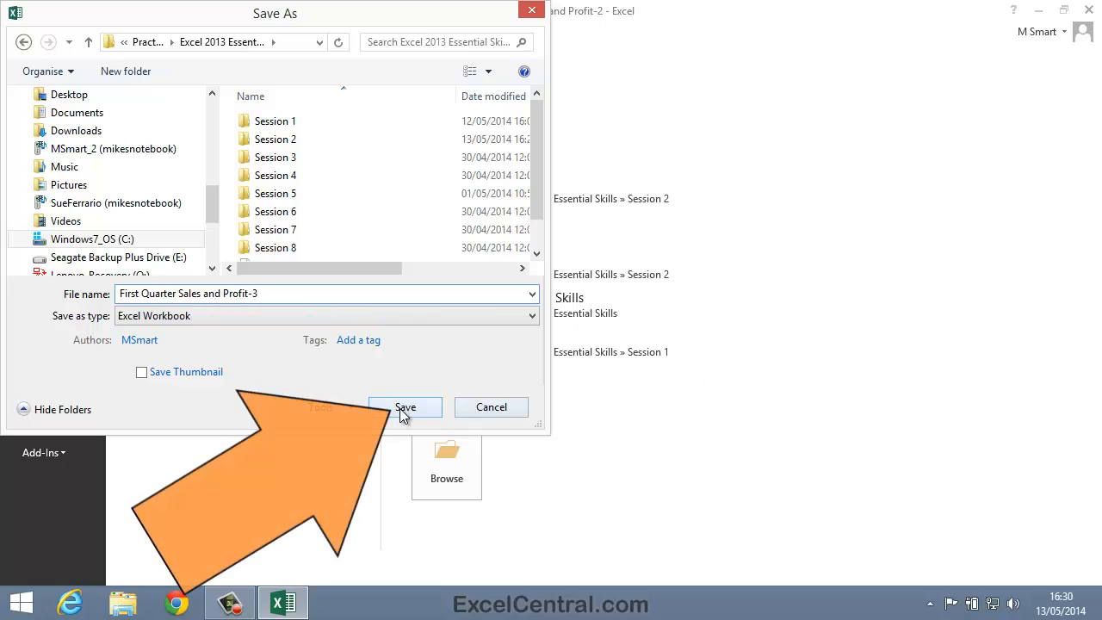
click(405, 406)
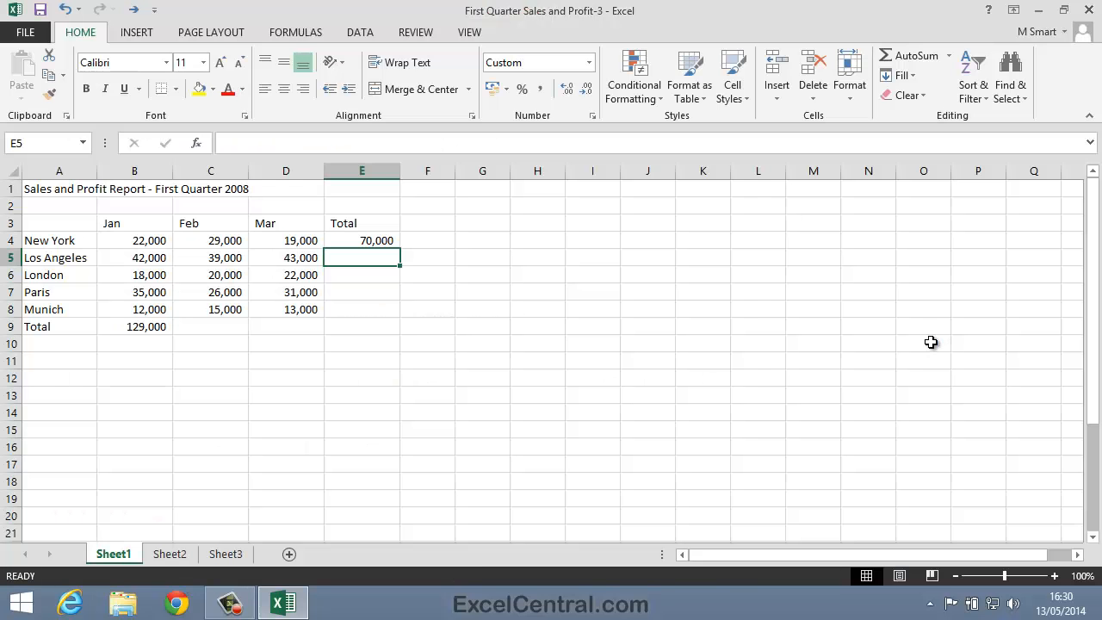